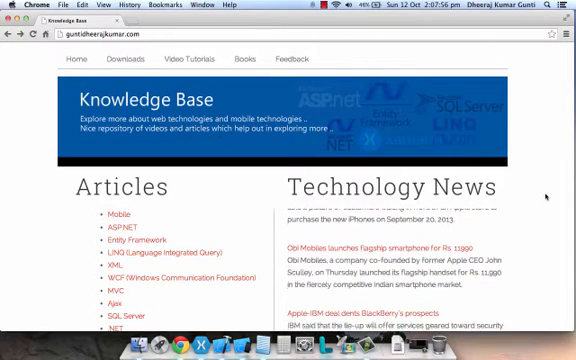
# - Start a new solution from File > New > Solution
pyautogui.scroll(-3)
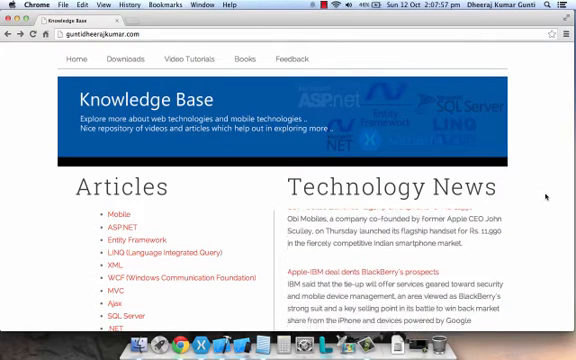
pyautogui.scroll(-3)
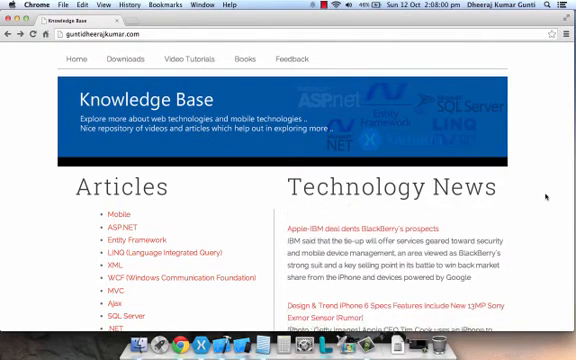
pyautogui.scroll(-3)
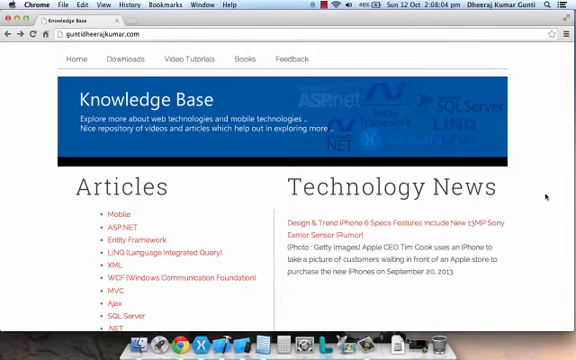
pyautogui.scroll(-3)
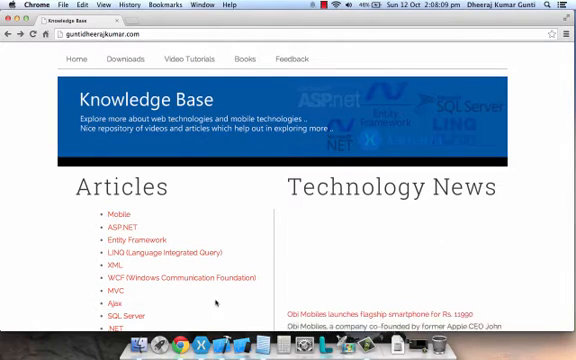
pyautogui.click(288, 340)
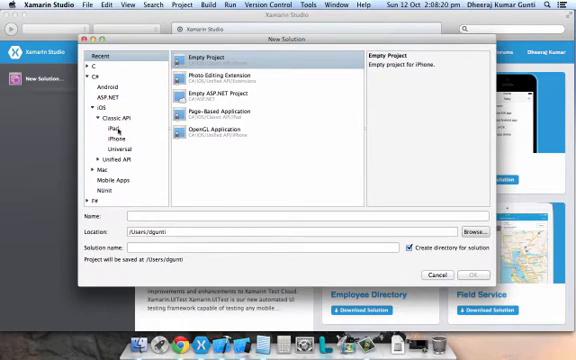
# - Create an iPhone Empty Project solution named DemoXIBLab
pyautogui.click(114, 132)
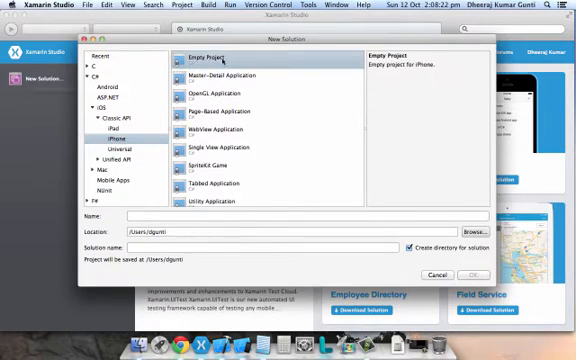
pyautogui.write('DemoXIBLe')
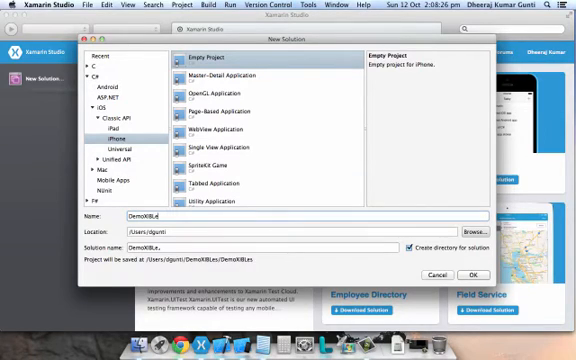
pyautogui.write('ss')
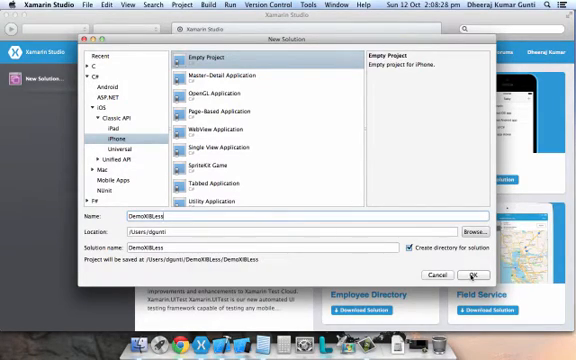
pyautogui.click(448, 274)
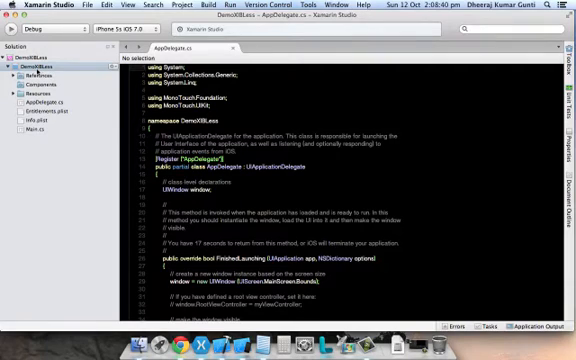
# - Bring up the project's Add > New File options from the Solution pad
pyautogui.rightClick(30, 56)
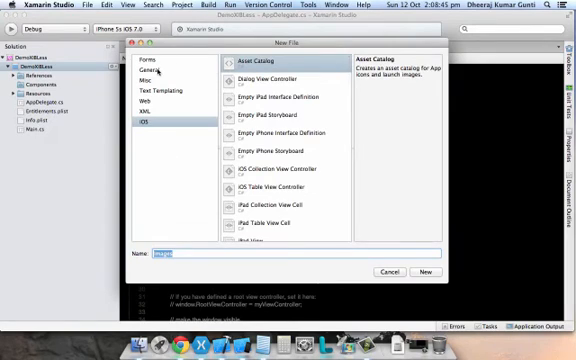
# - Add a General > Empty Class file named FirstViewController to the project
pyautogui.click(142, 68)
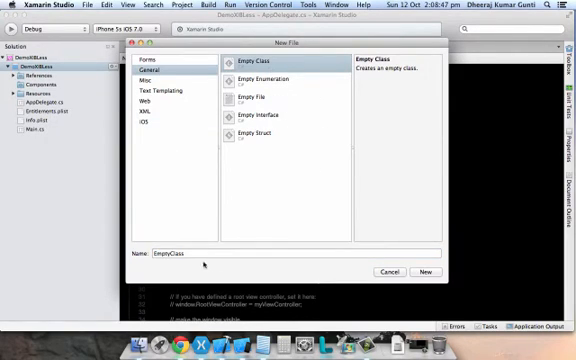
pyautogui.write('FirstViewCon')
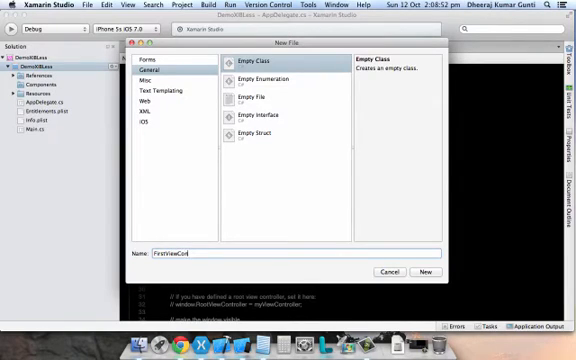
pyautogui.write('troller')
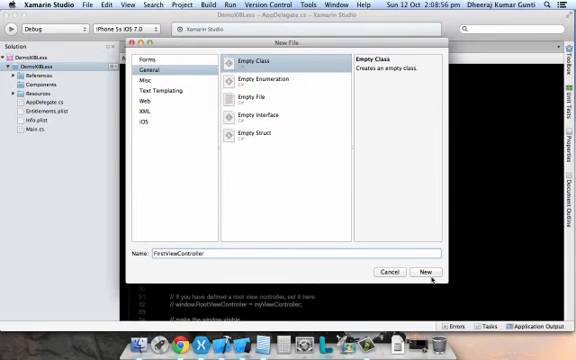
pyautogui.click(430, 272)
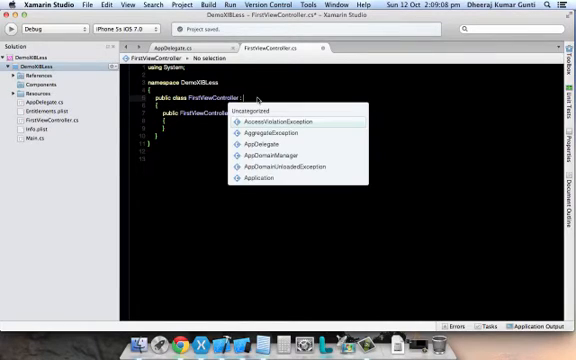
# - Make FirstViewController derive from UIViewController in its class declaration
pyautogui.write('UIView')
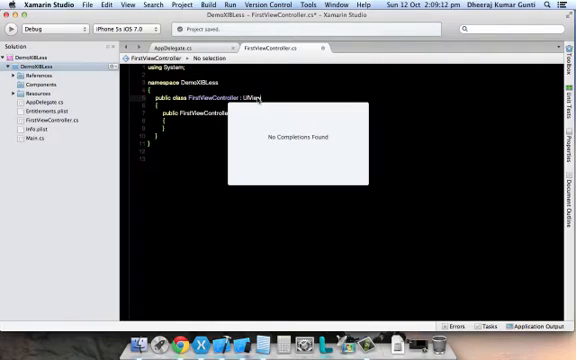
pyautogui.write('Control')
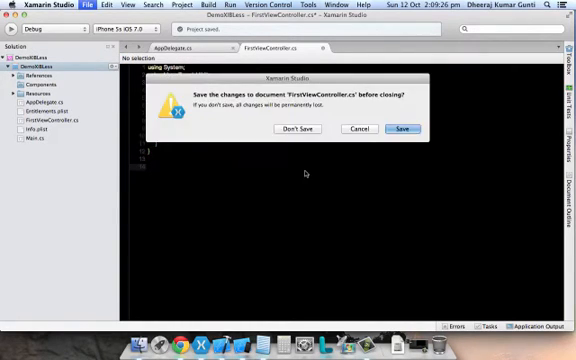
# - Dismiss the save prompt and begin a ViewDidLoad override via autocomplete
pyautogui.click(404, 128)
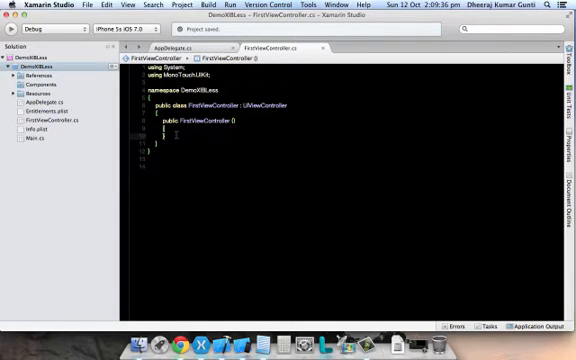
pyautogui.write('over')
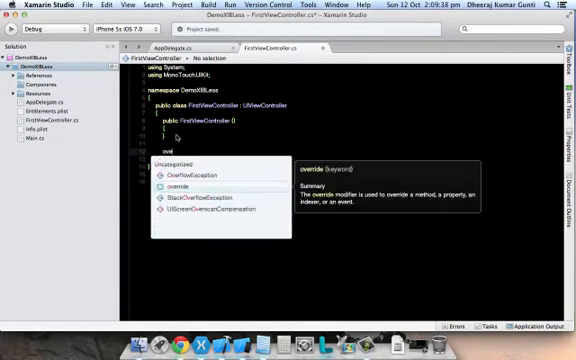
pyautogui.write('View')
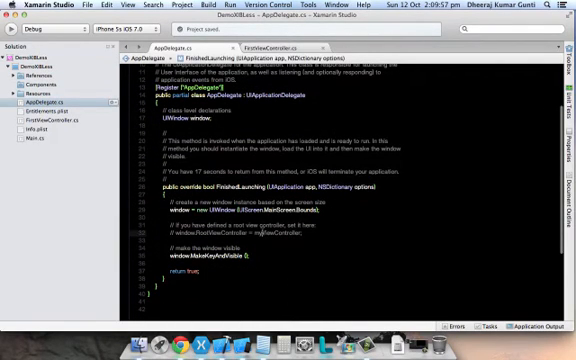
# - Reference FirstViewController in AppDelegate and add a ViewDidLoad override calling base.ViewDidLoad()
pyautogui.write('F')
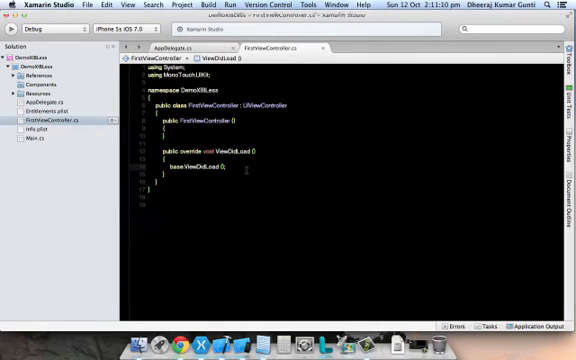
# - Set this.View.BackgroundColor = UIColor.White inside ViewDidLoad
pyautogui.write('this.View')
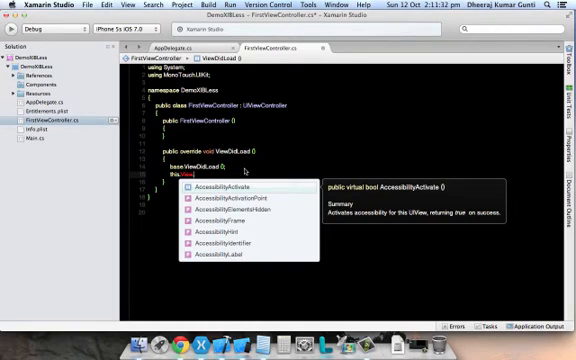
pyautogui.write('.BackgroundColor')
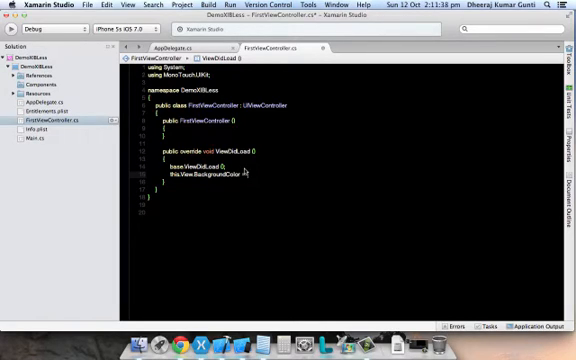
pyautogui.write('UIColor.White;')
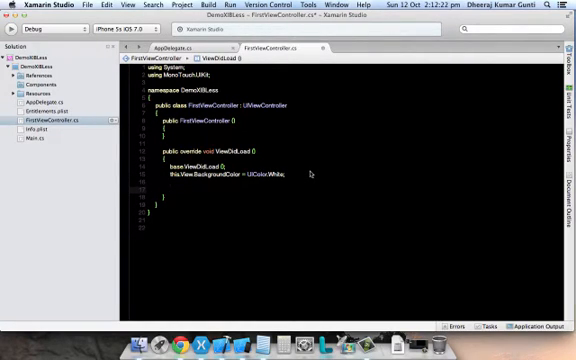
# - Declare var label = new UILabel (new RectangleF (...)) with System.Drawing imported
pyautogui.write('var label = new UILabel')
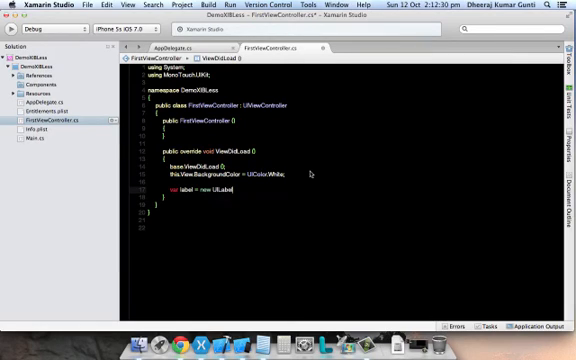
pyautogui.write('(')
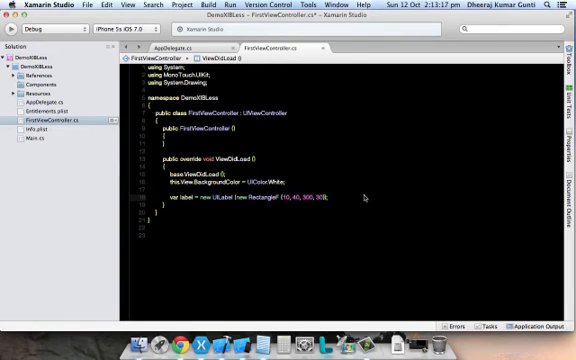
# - Set label.Text to "Demo Application" and label.TextAlignment to UITextAlignment.Center
pyautogui.write('label.Text = "Ds')
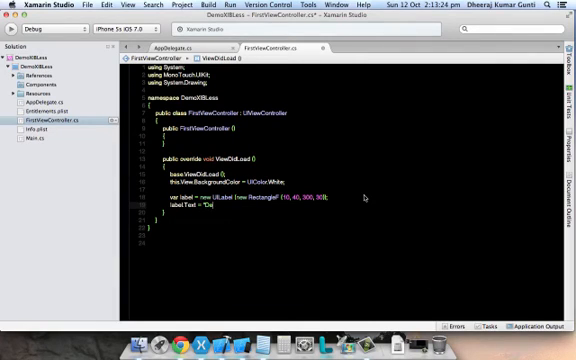
pyautogui.write('Demo Application";')
pyautogui.write('label.TextAlignment = UITextAlignment')
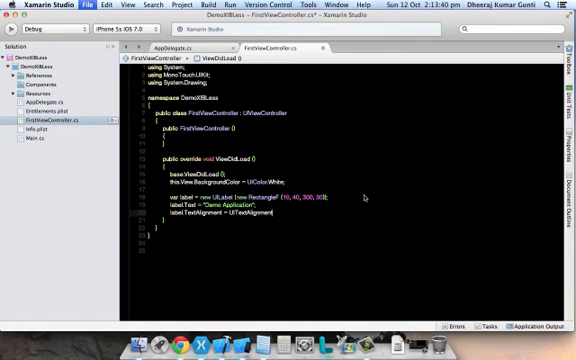
pyautogui.write('Center;')
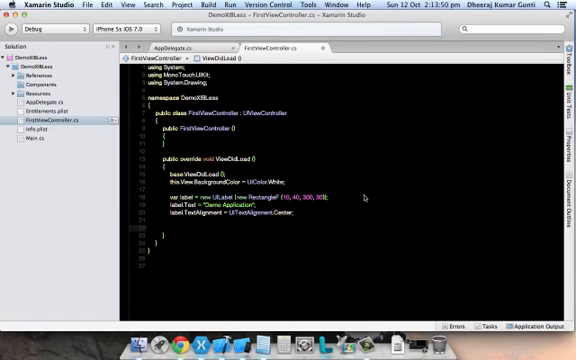
pyautogui.write('this.View.Add')
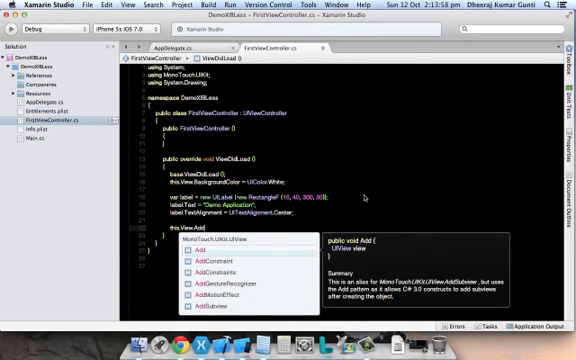
# - Add the label with this.View.AddSubview (label) and run the app in the iOS Simulator
pyautogui.write('Subview (label);')
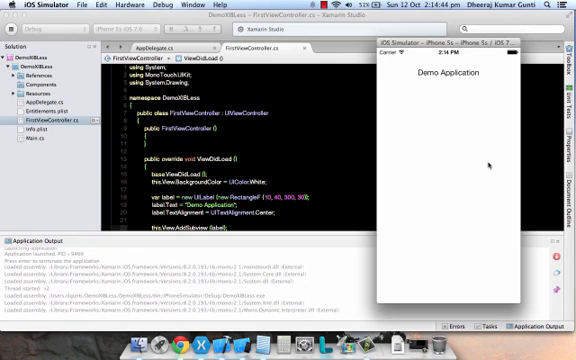
pyautogui.moveTo(308, 152)
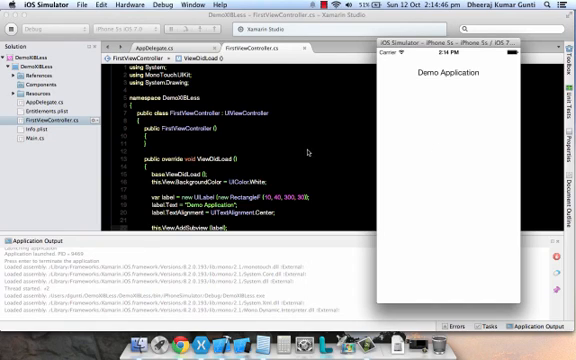